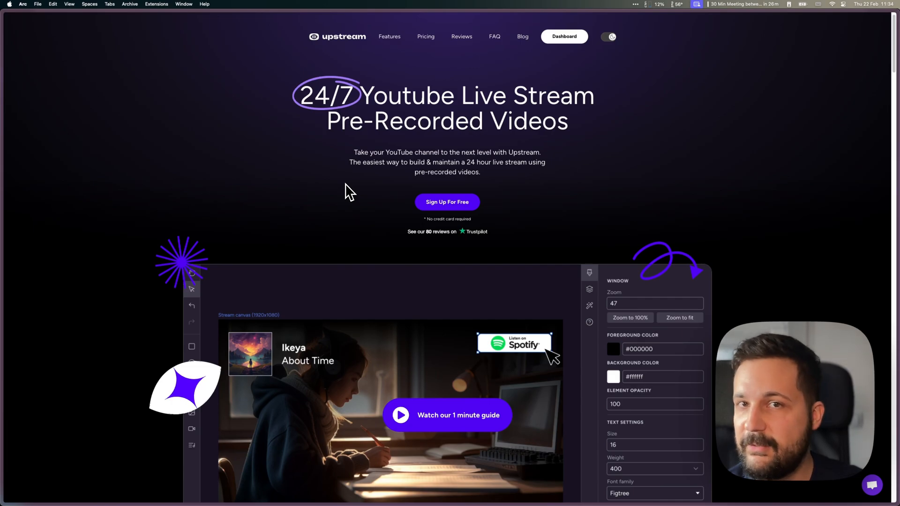
pyautogui.moveTo(326, 180)
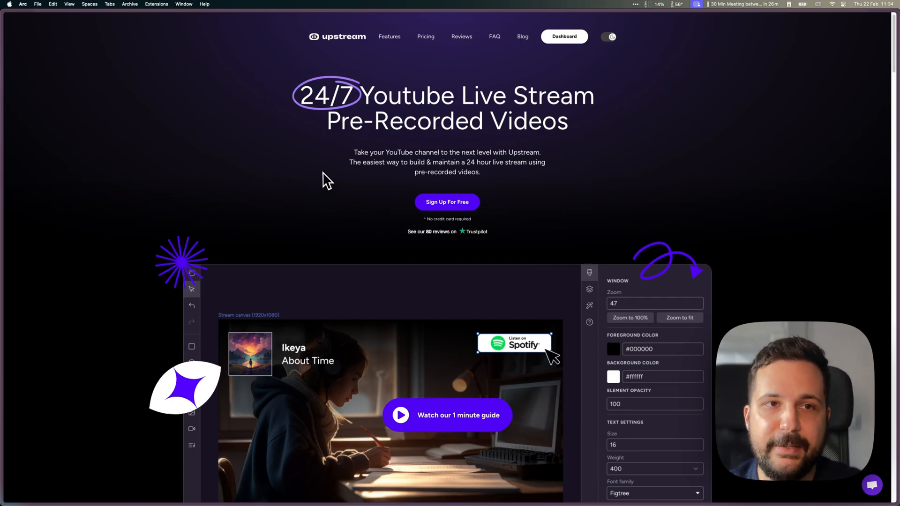
# Start a new live stream in YouTube Studio, then go to the Upstream dashboard.
pyautogui.click(563, 36)
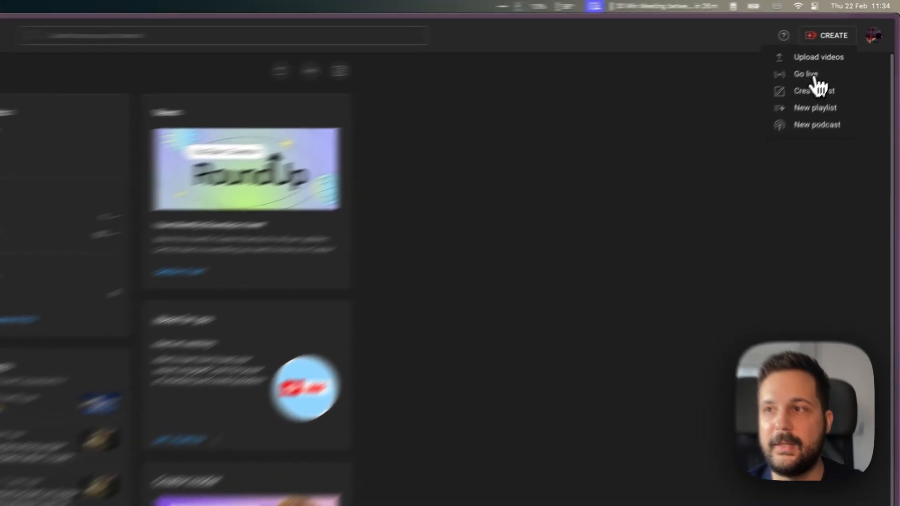
pyautogui.click(805, 73)
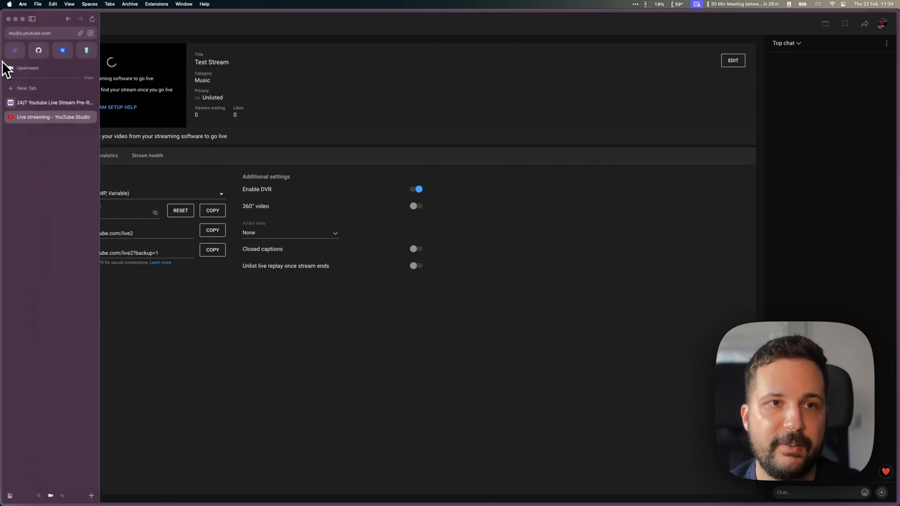
pyautogui.click(52, 102)
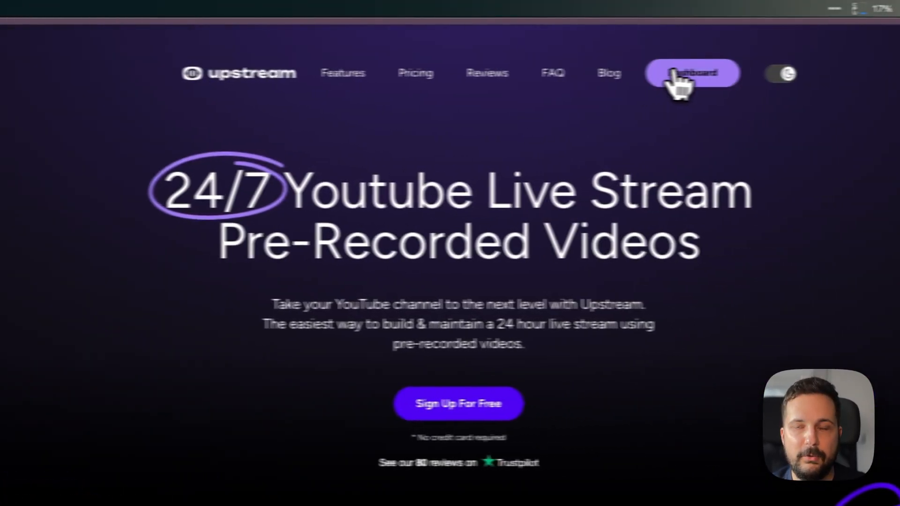
pyautogui.click(692, 74)
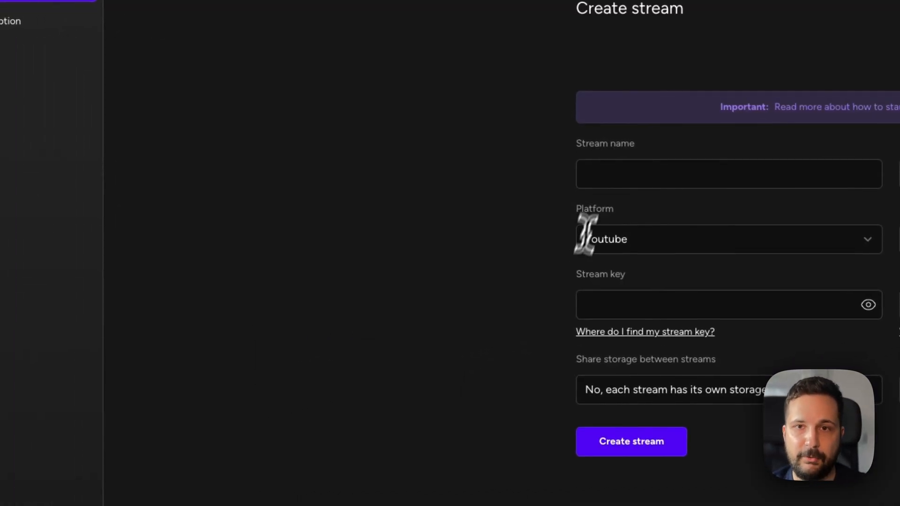
# Name the new Upstream stream 'My Stream Name'.
pyautogui.write('My Name')
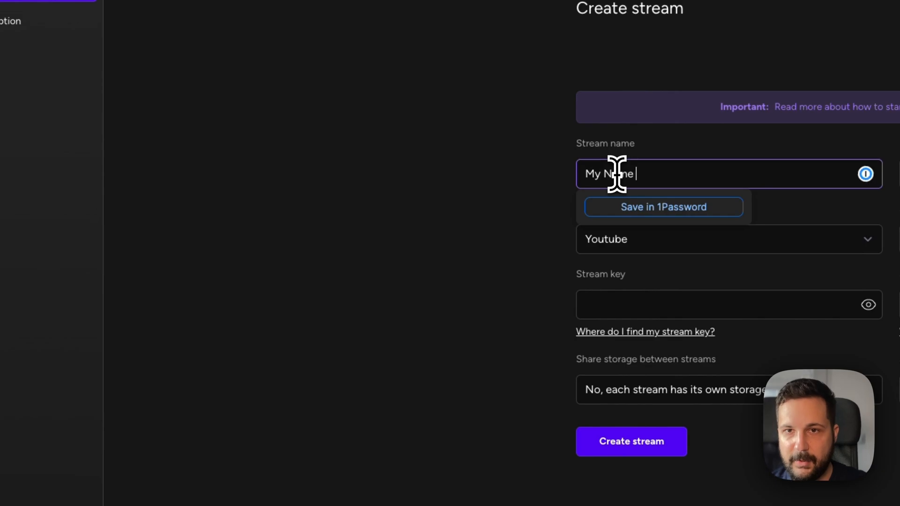
pyautogui.write('Stream')
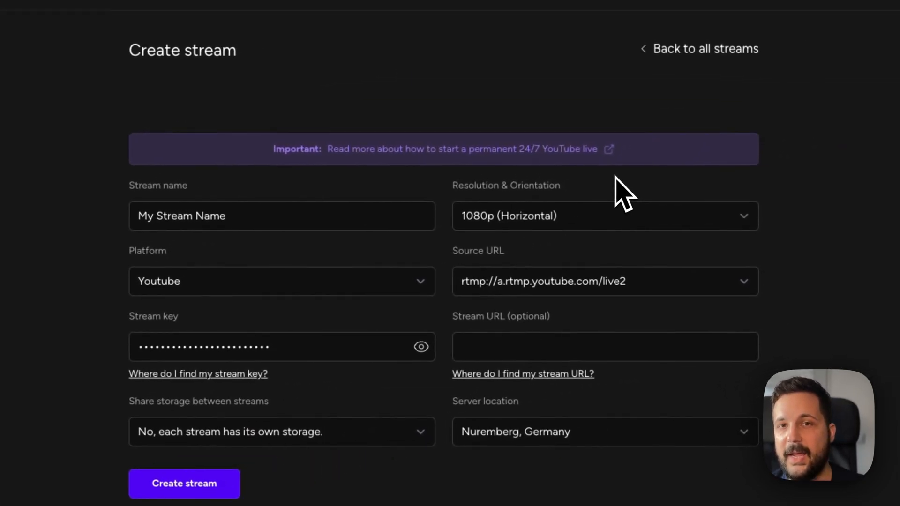
pyautogui.moveTo(574, 230)
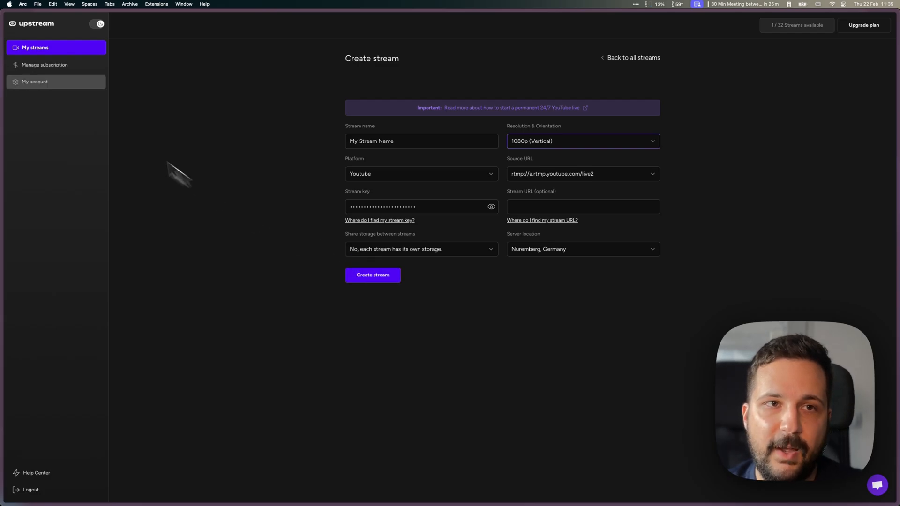
# Create the vertical stream so its designer shows the rainy-window video.
pyautogui.click(634, 57)
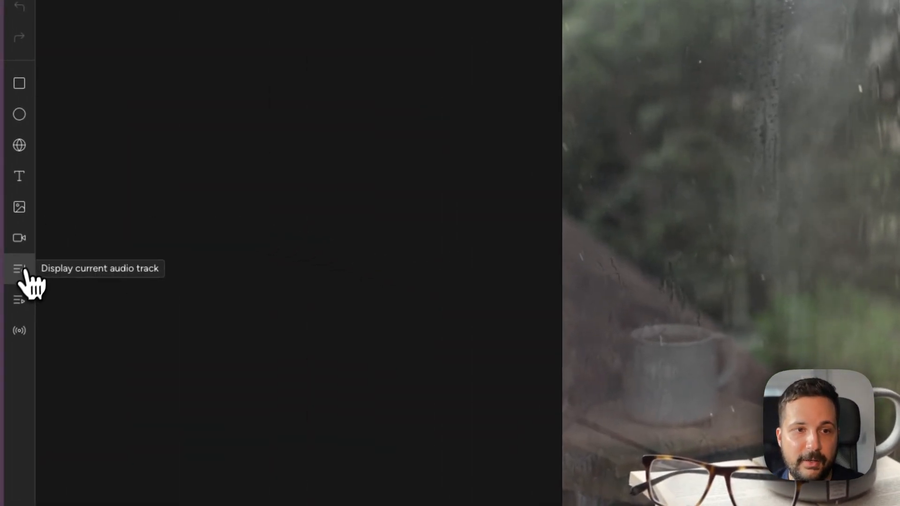
# Show the playlist manager with the two 1080x1920 videos and looping audio tracks.
pyautogui.click(19, 268)
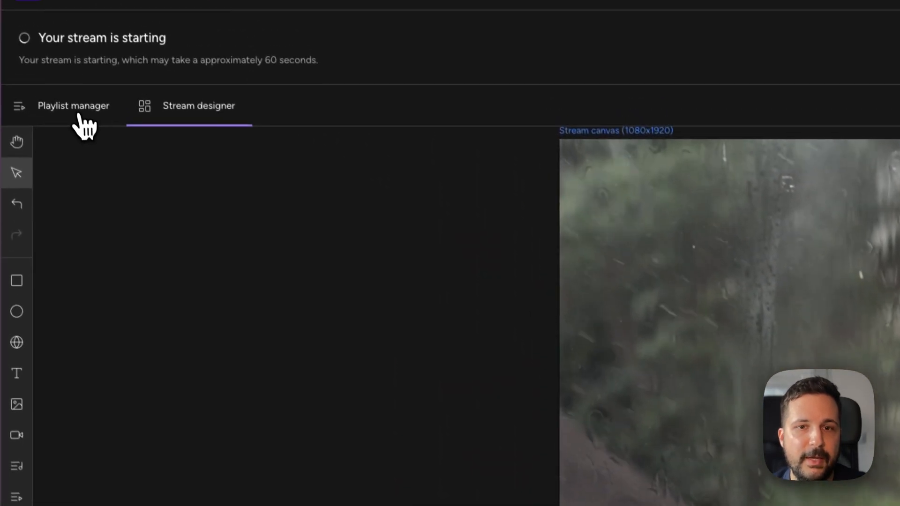
pyautogui.click(73, 106)
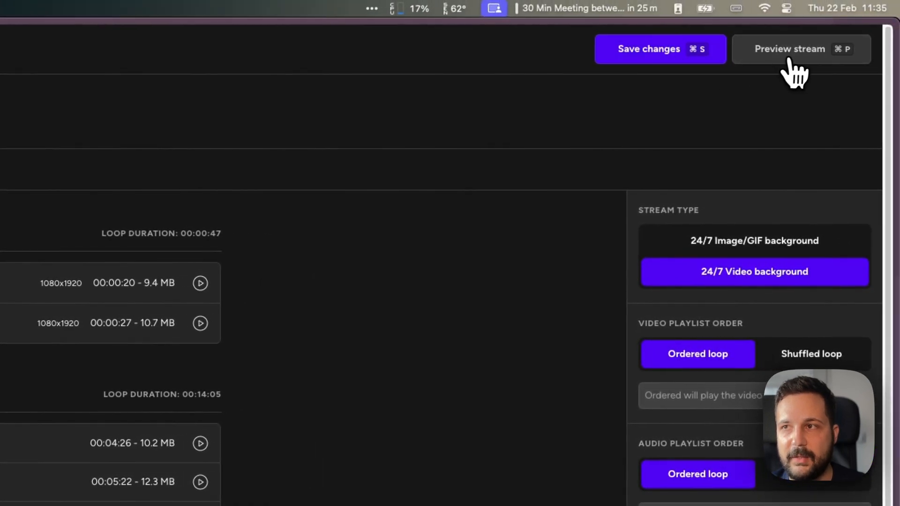
# Save My Shorts Stream, return to the streams list, and view it in YouTube Studio.
pyautogui.click(789, 48)
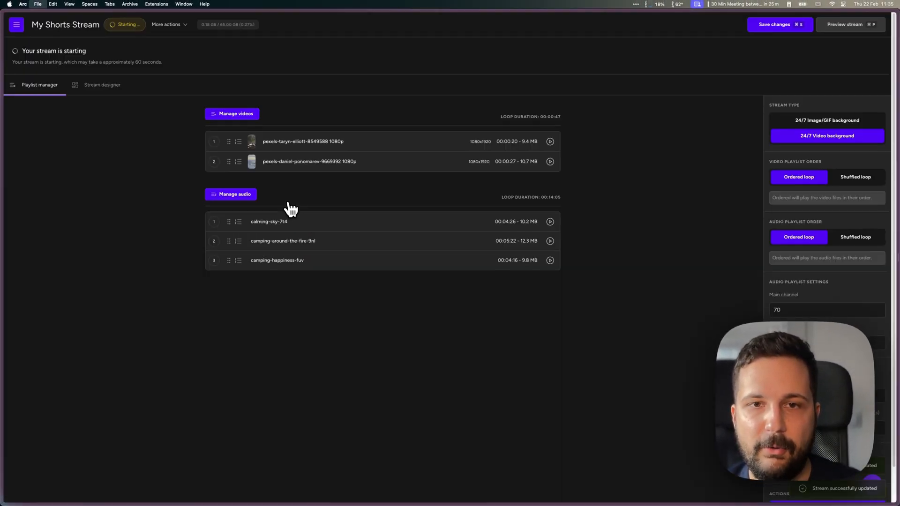
pyautogui.click(16, 24)
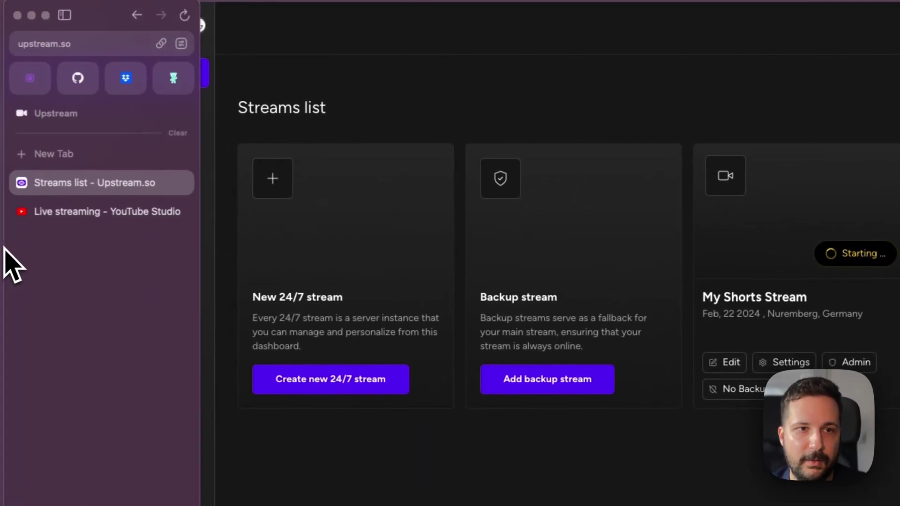
pyautogui.click(107, 211)
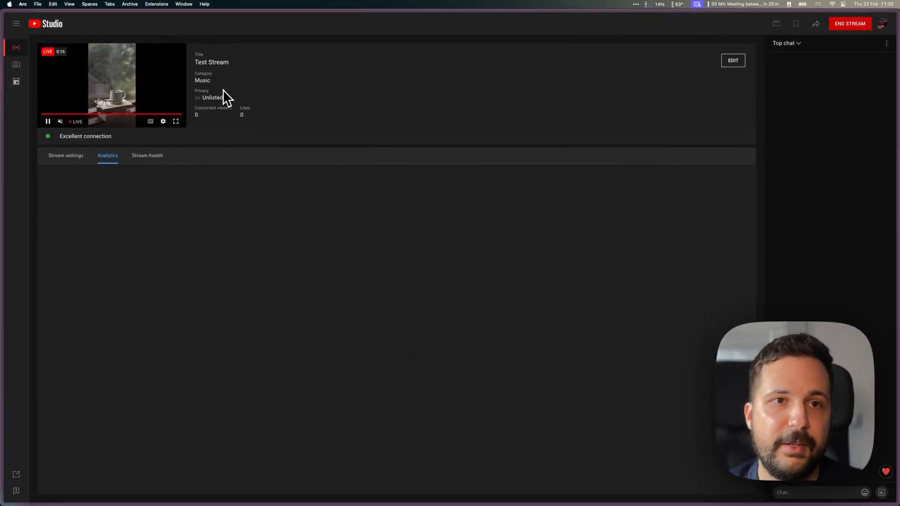
pyautogui.moveTo(271, 90)
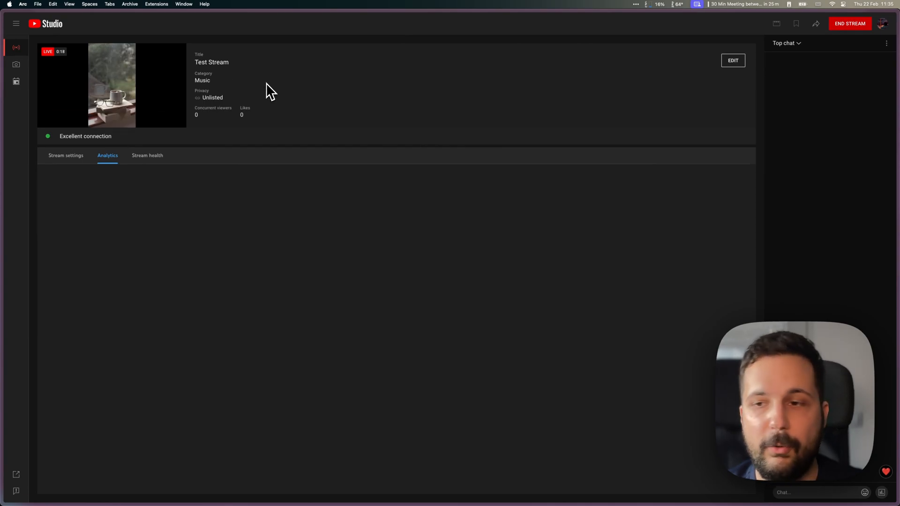